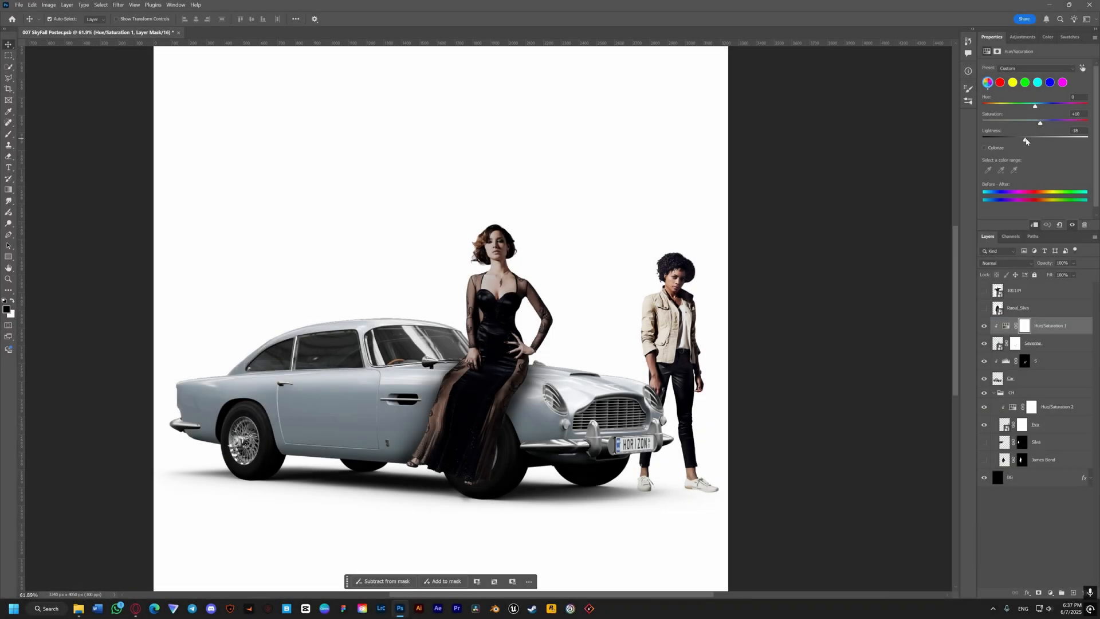
Drag the Hue/Saturation 1 Lightness slider right to brighten the woman in the black dress.
drag(1022, 141, 1038, 141)
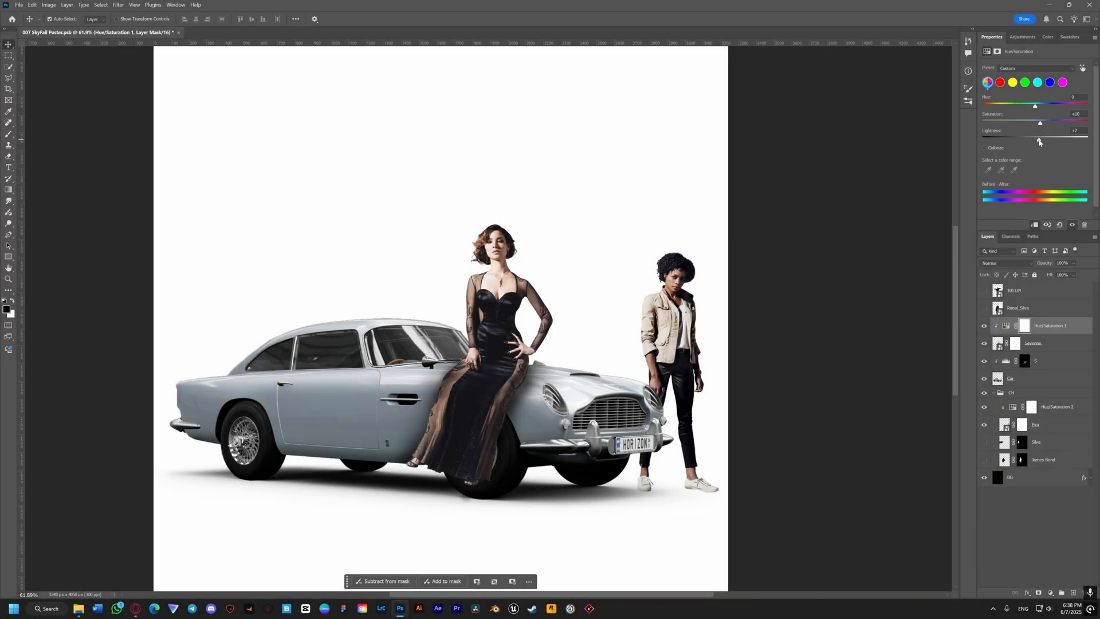
click(1057, 406)
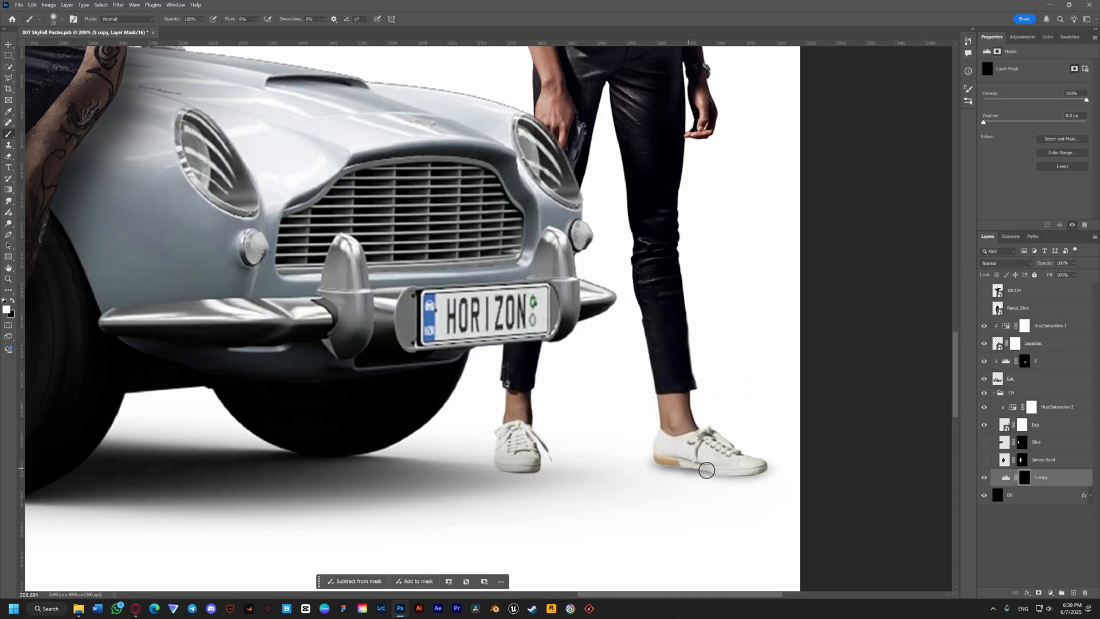
Select the S copy layer mask to paint shadow detail beneath the sneakers.
click(118, 5)
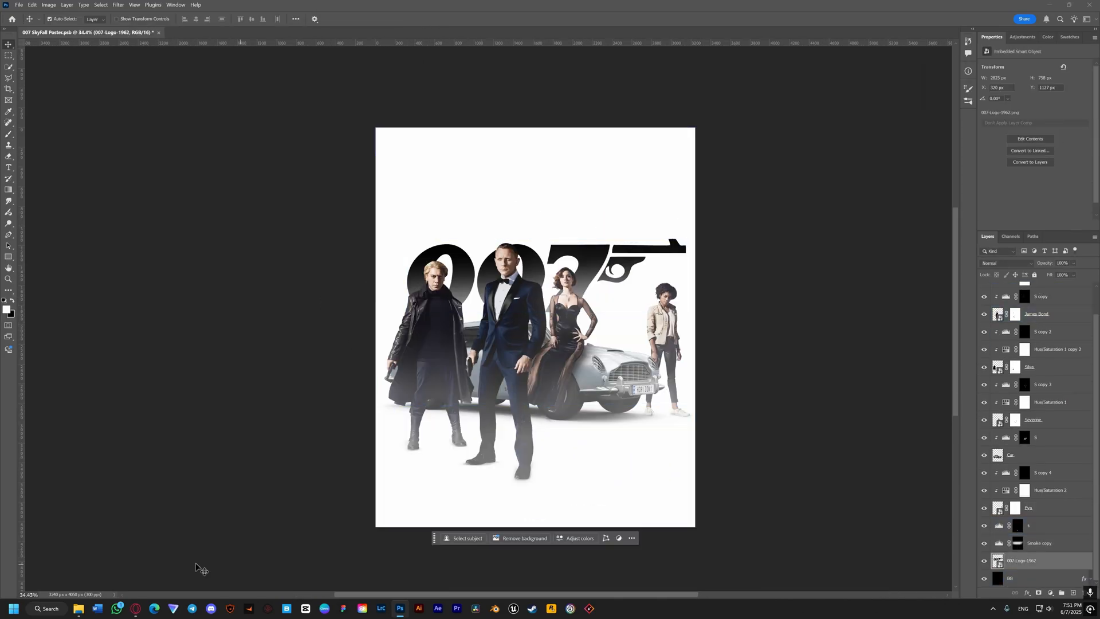
Arrange the 007 gun logo layer near the bottom of the layer stack.
click(1021, 242)
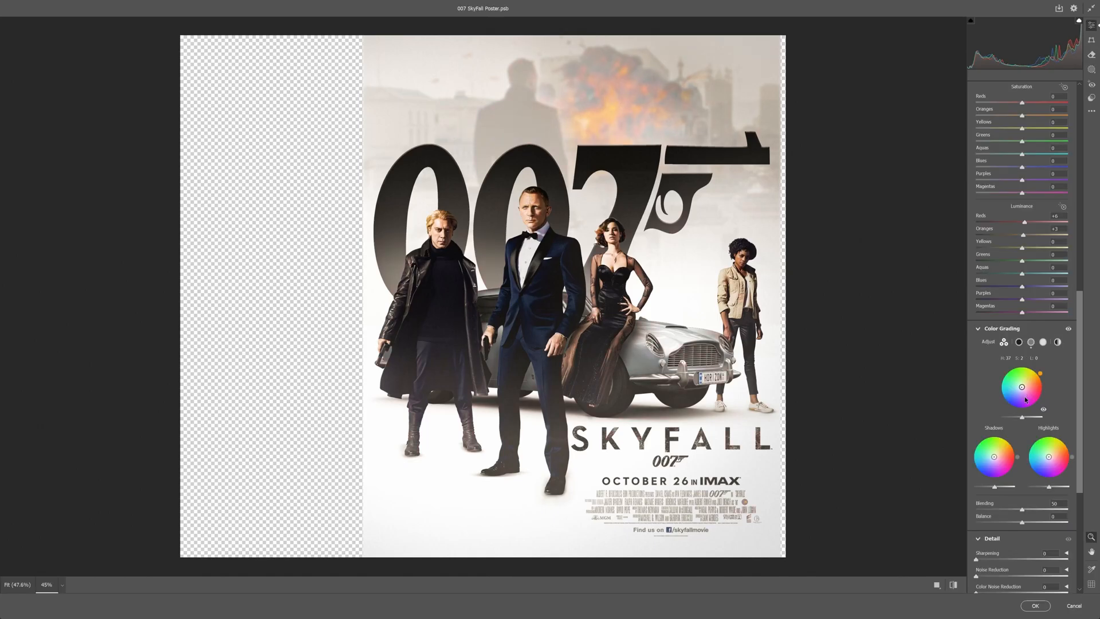
Confirm the Camera Raw colour grading on the merged poster smart object.
click(1035, 606)
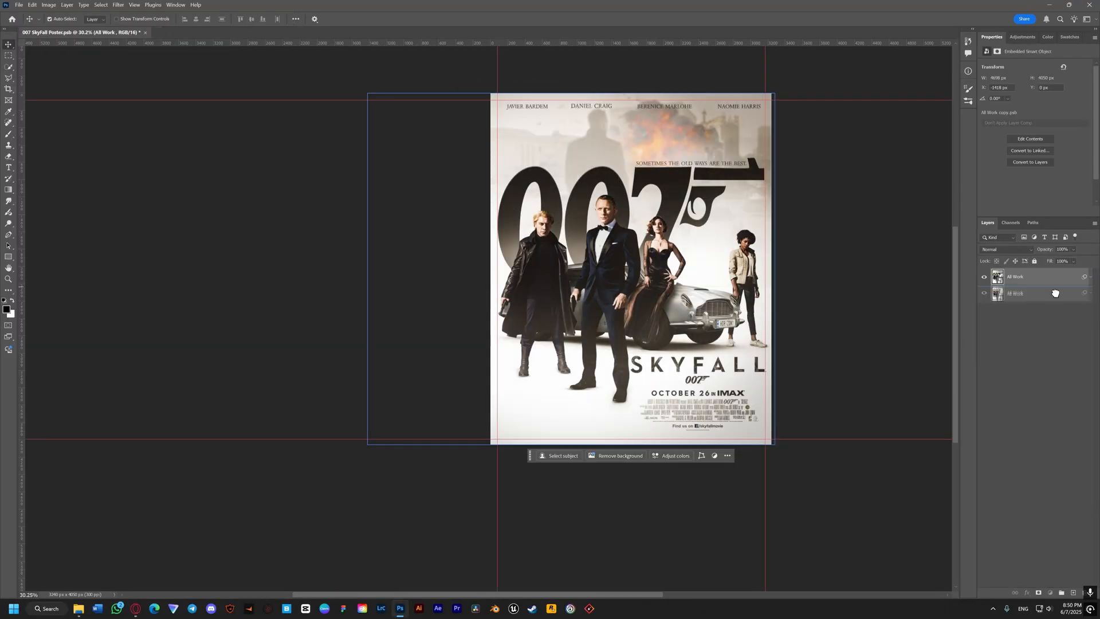